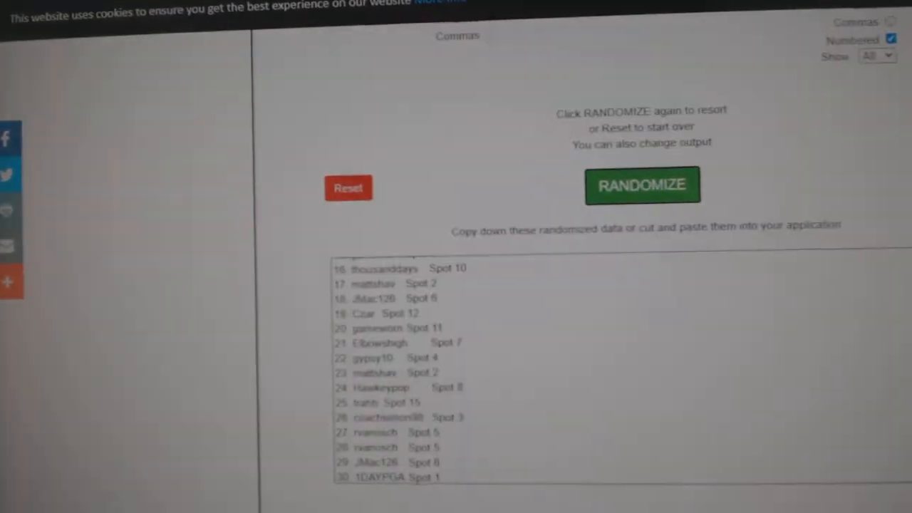
- Reshuffle the participant list with RANDOMIZE and select the shuffled output
click(642, 185)
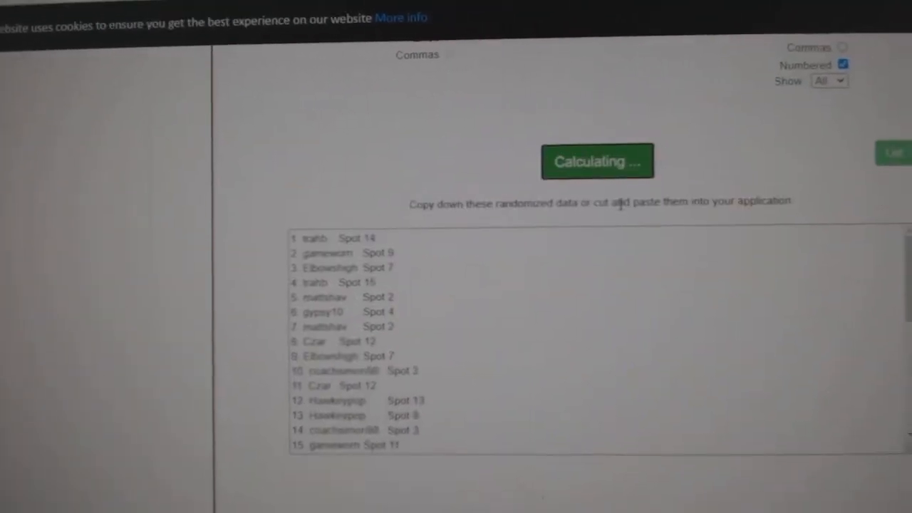
click(597, 161)
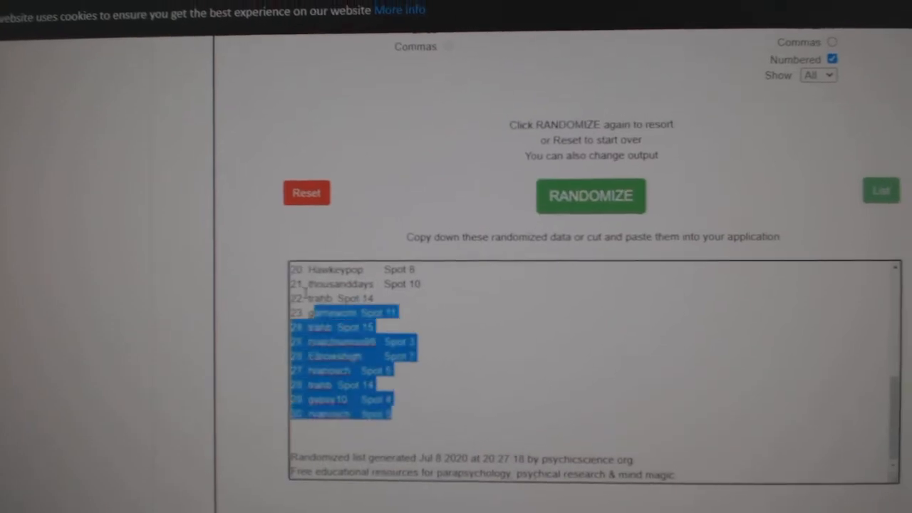
click(590, 196)
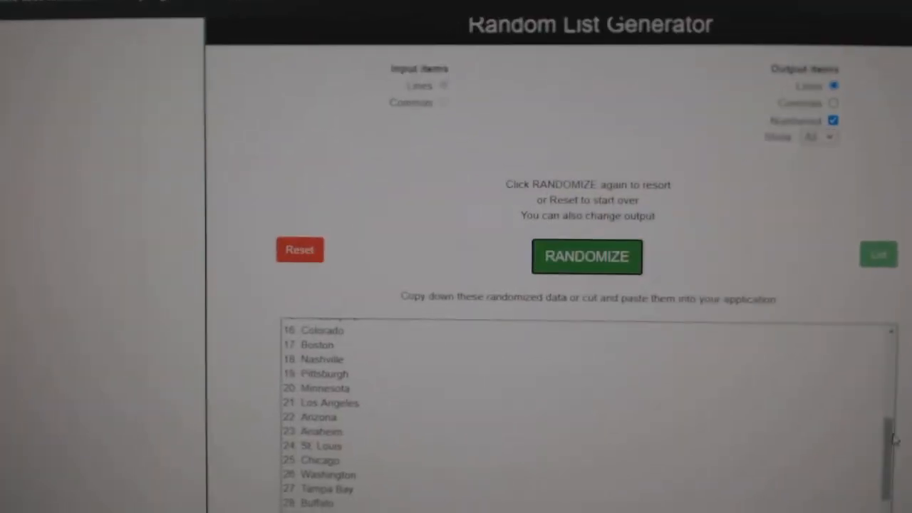
- Shuffle the team names list into a new random order
click(587, 256)
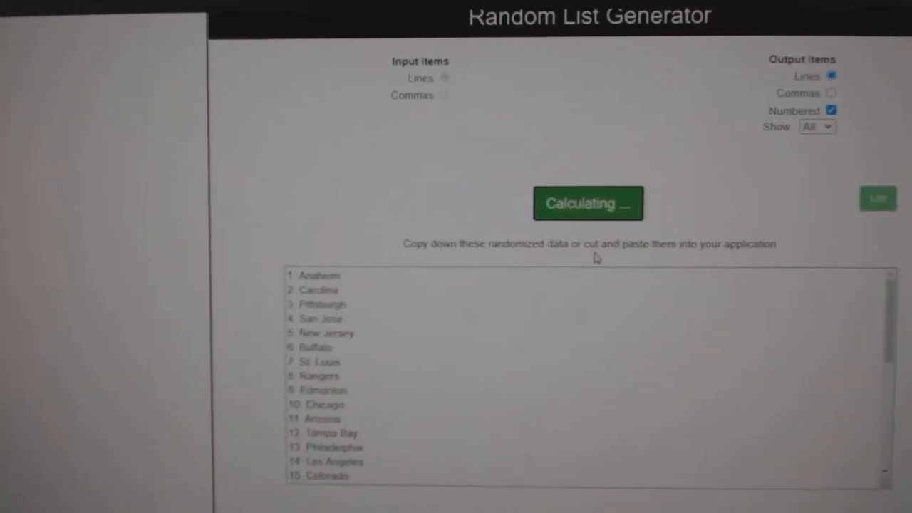
click(588, 203)
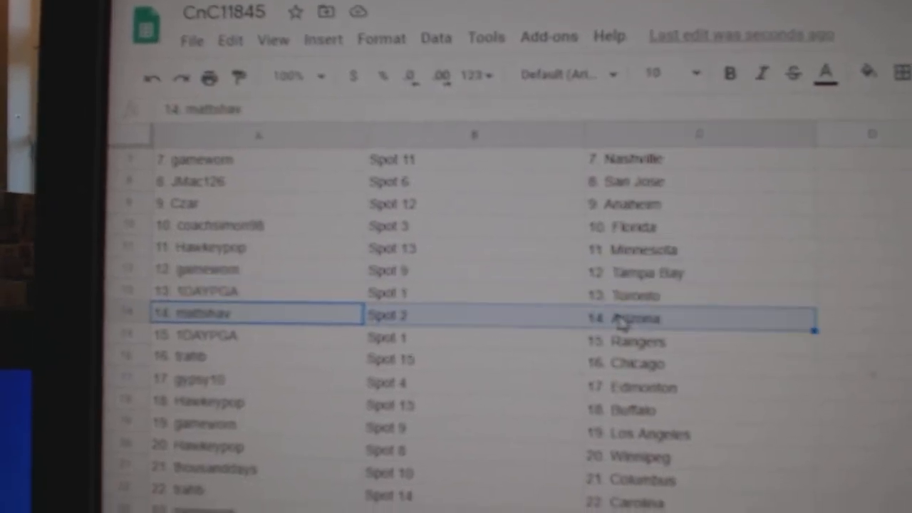
- Place the shuffled data in the sheet and scroll to check all 30 rows
click(249, 359)
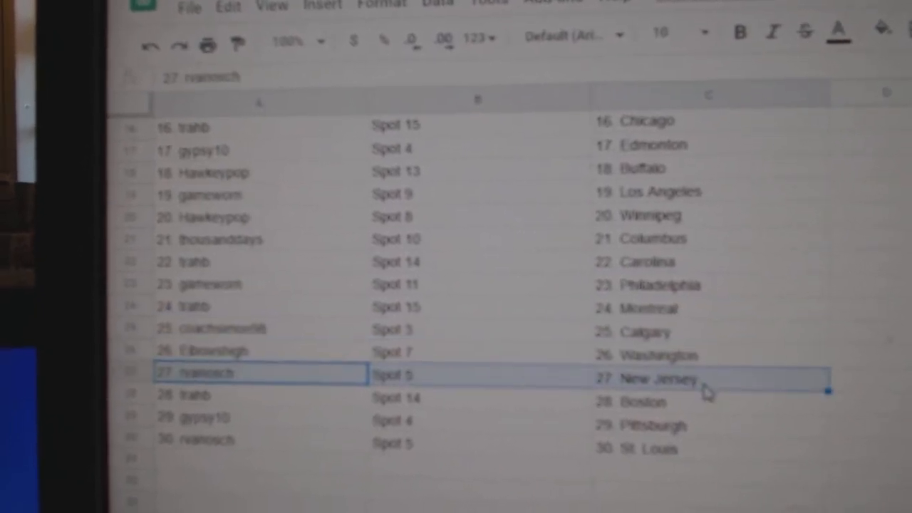
scroll(down, 3)
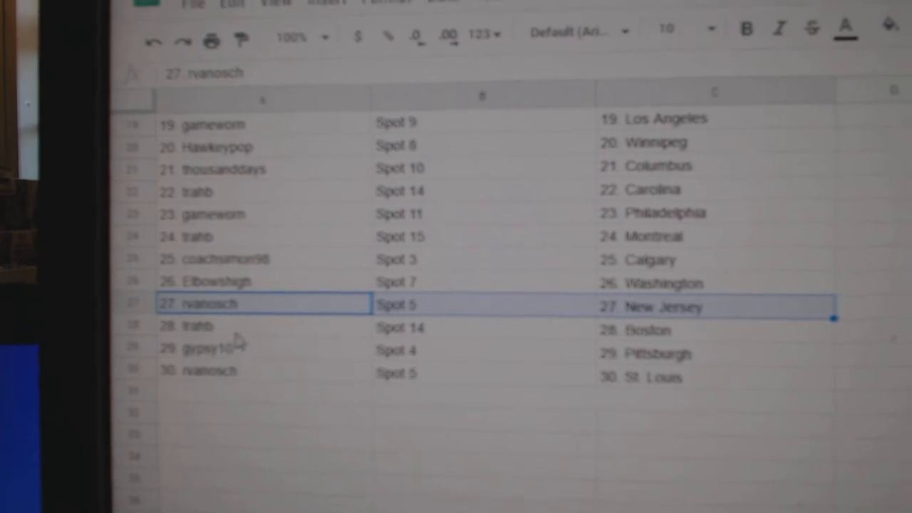